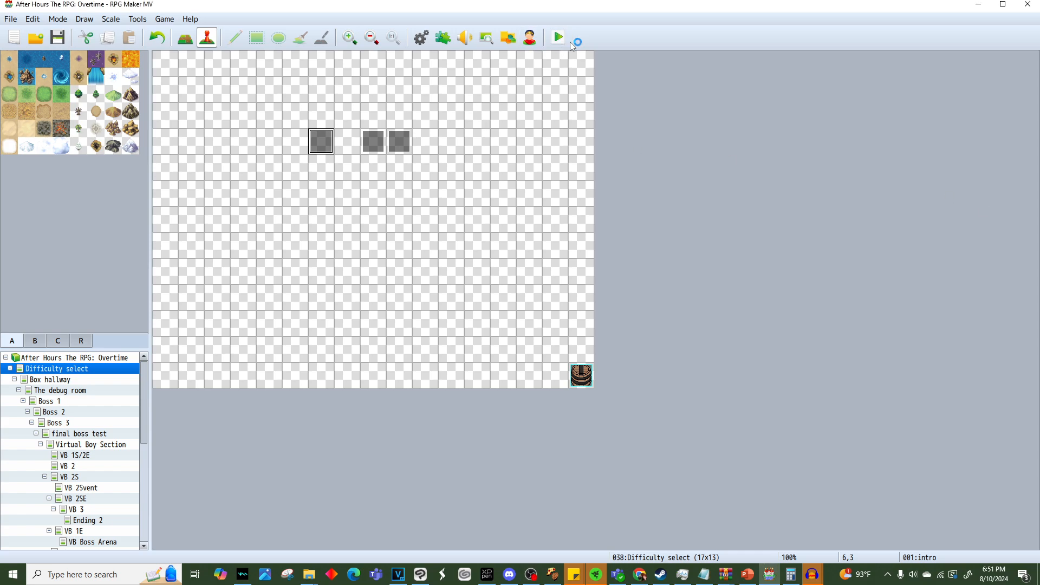
Launch a playtest to bring up the After Hours title screen menu.
click(555, 37)
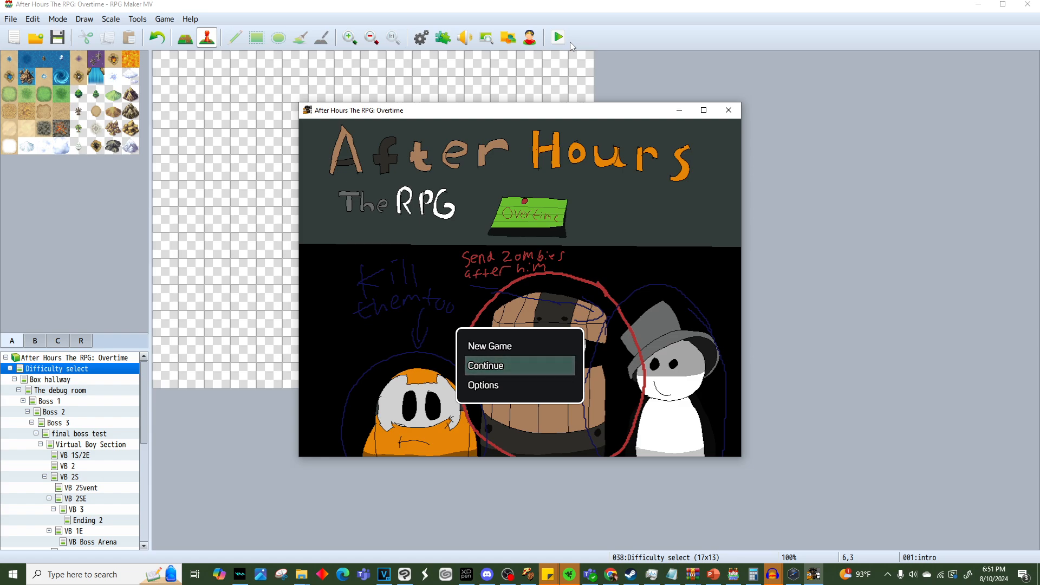
mouse_move(23, 7)
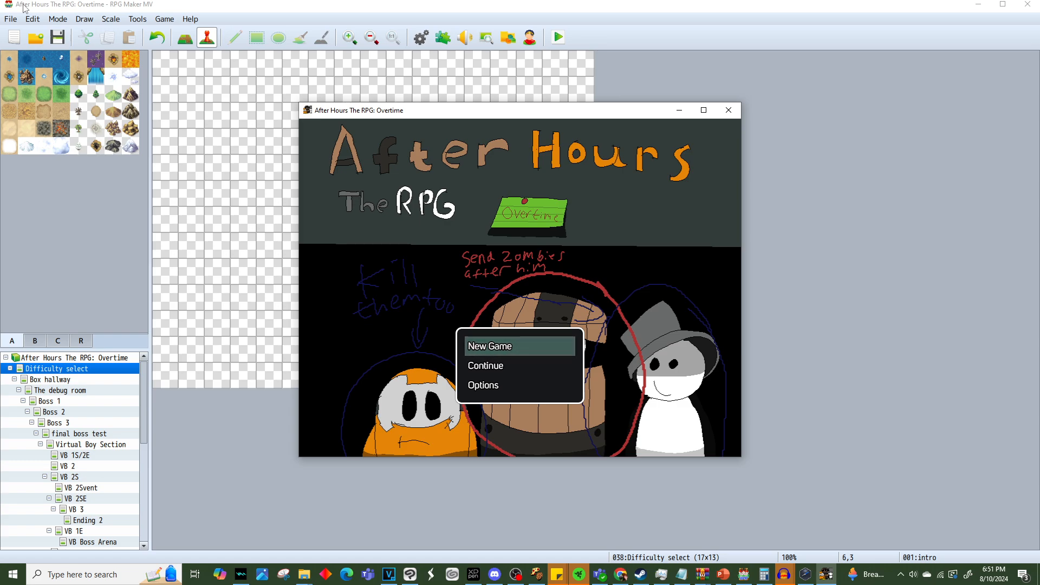
Start a New Game from the title screen to reach the difficulty choice.
click(489, 345)
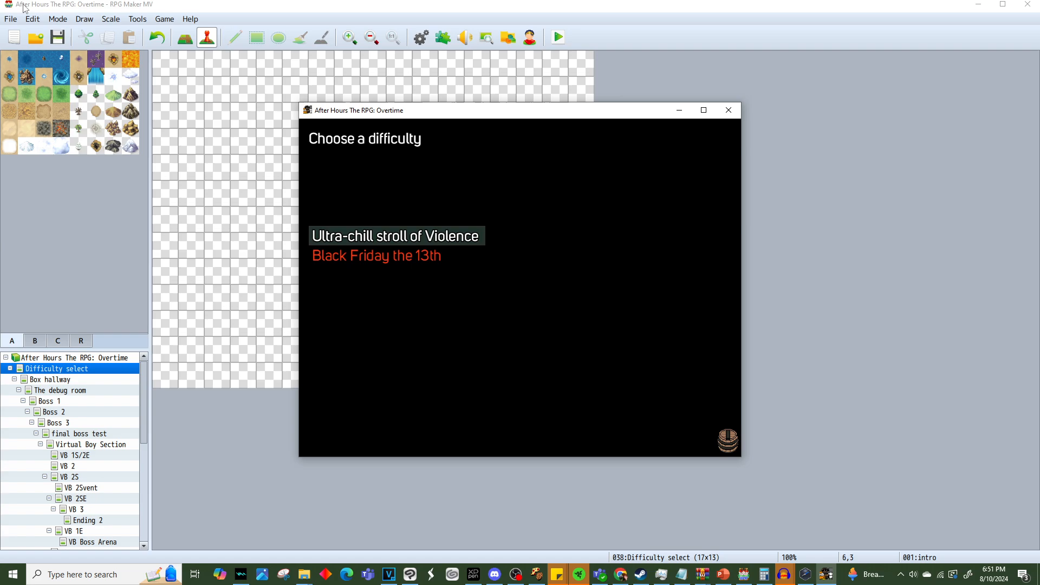
Choose Black Friday the 13th, then decline its warning so the game replies 'Good choice'.
click(397, 235)
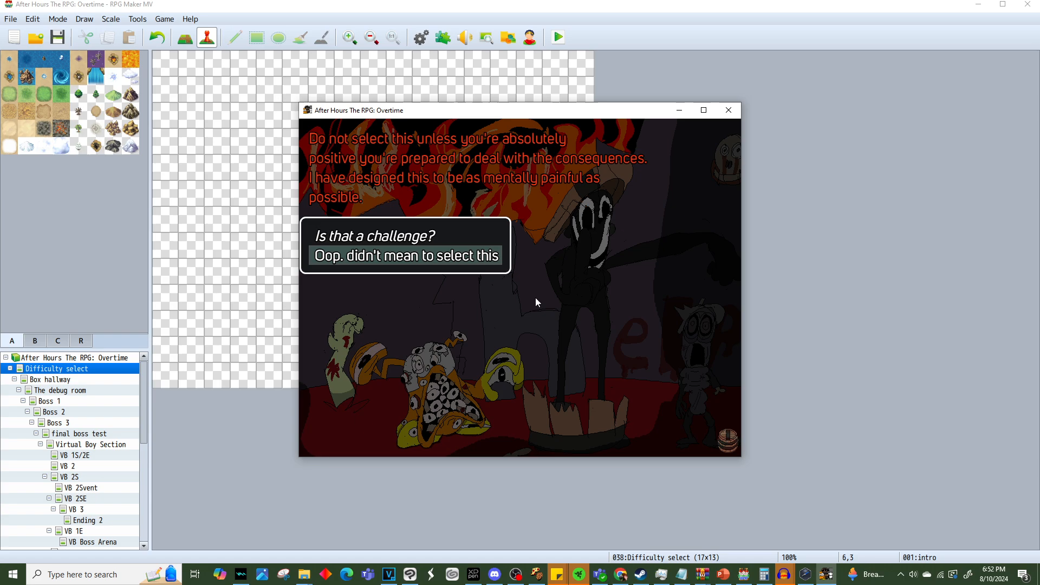
click(404, 256)
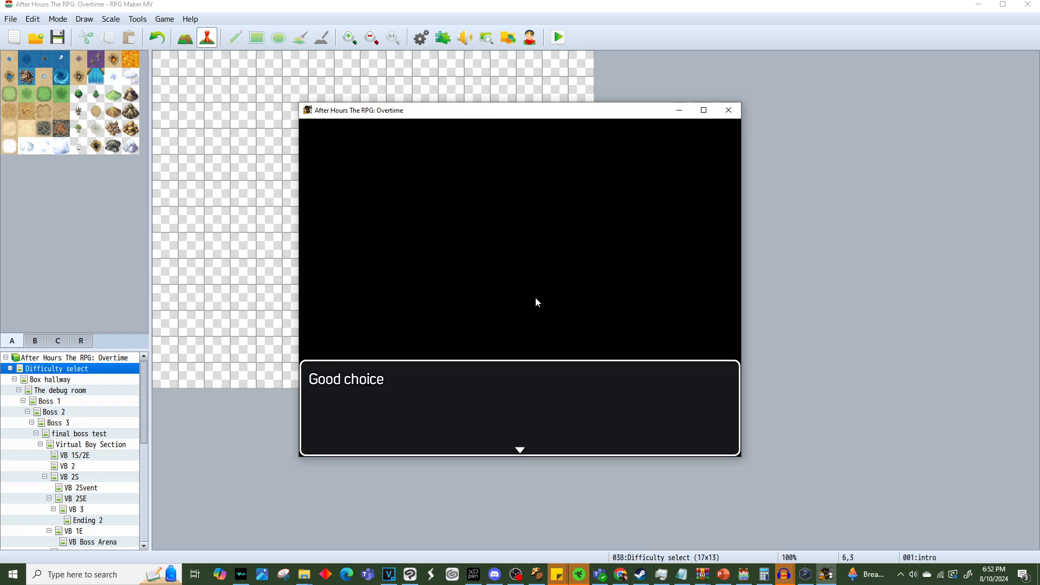